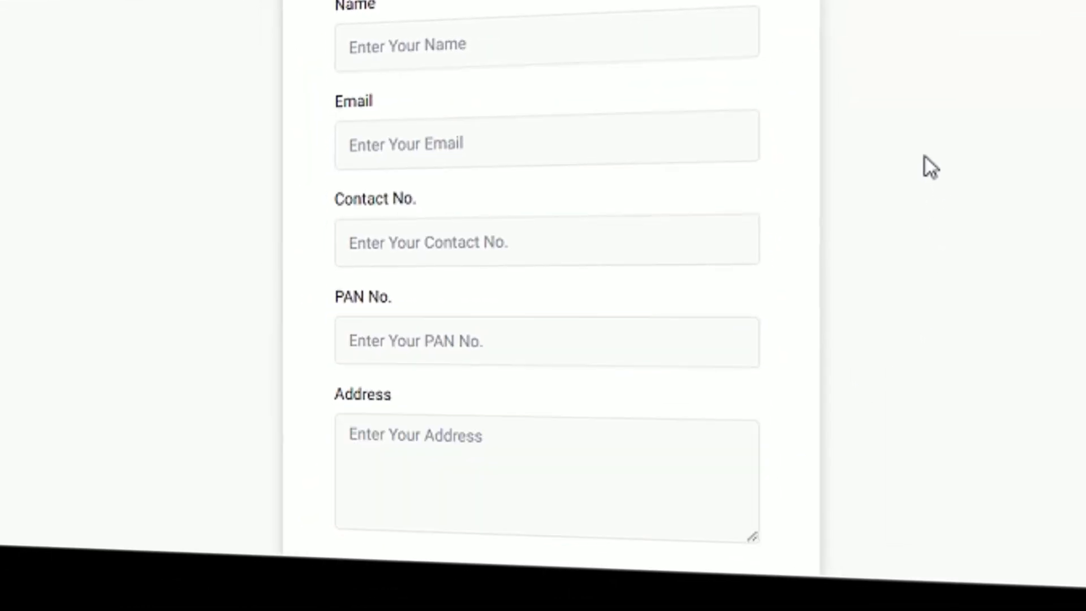
Submit the new-user registration form via the Register button at the bottom.
{"action": "scroll", "scroll_direction": "down", "scroll_amount": 3}
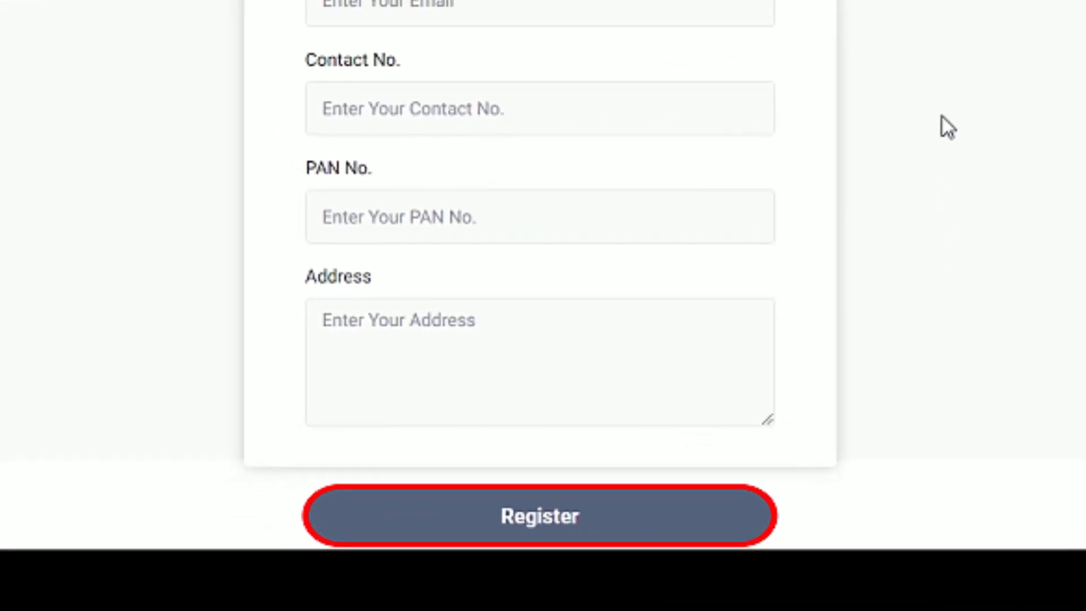
{"action": "left_click", "coordinate": [540, 516]}
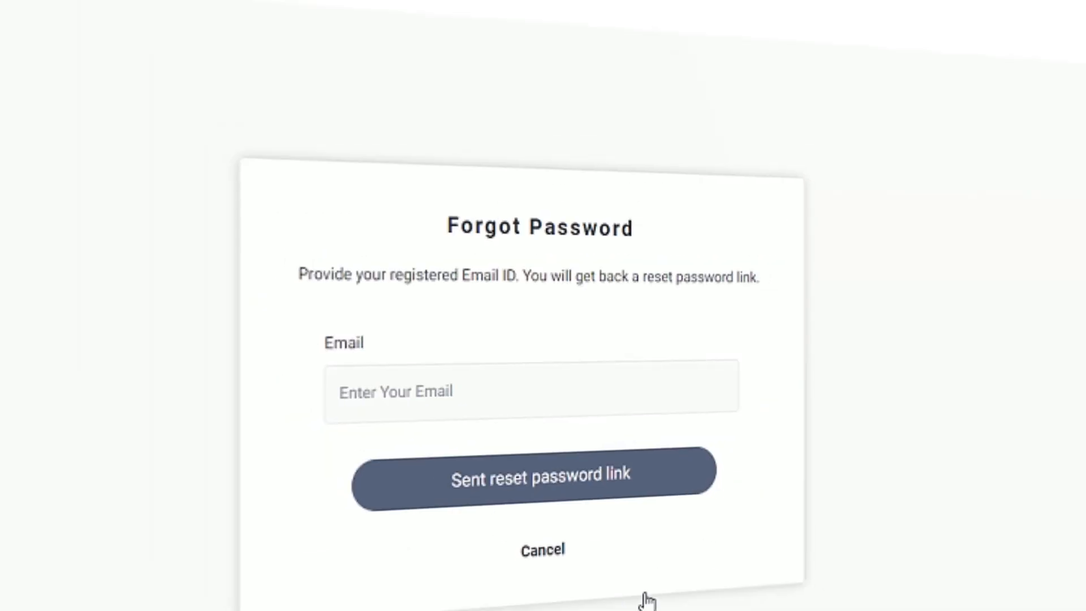
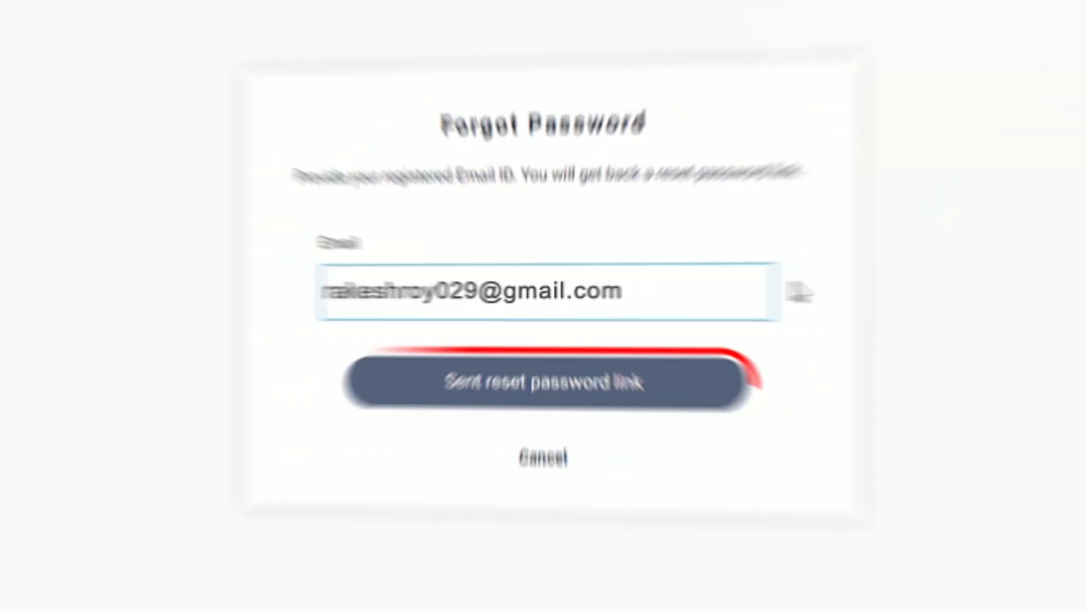
{"action": "left_click", "coordinate": [542, 457]}
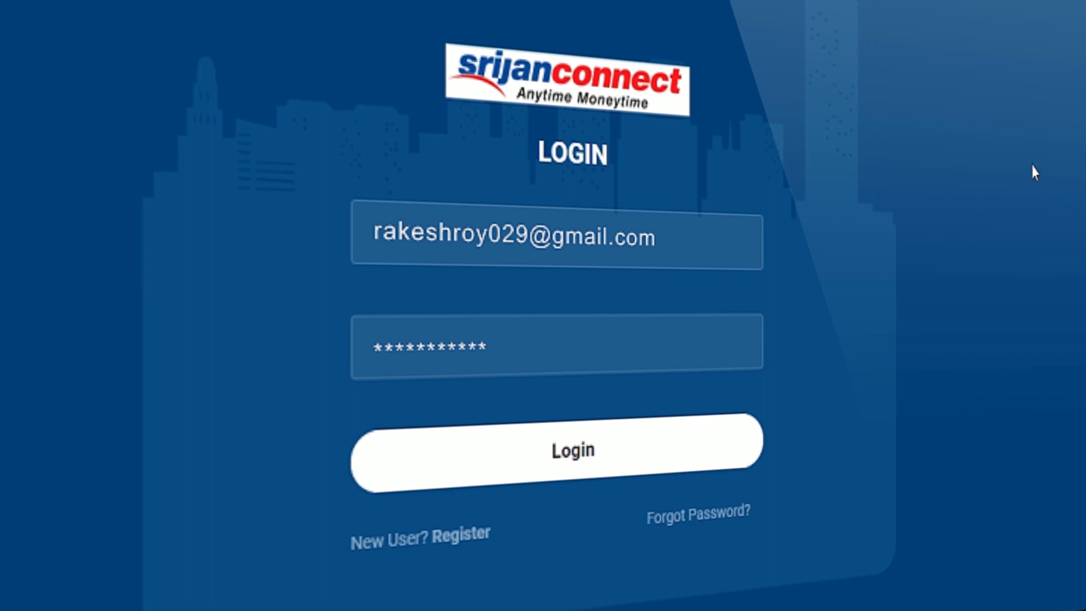
Sign in to the referral portal with the filled email and password.
{"action": "left_click", "coordinate": [556, 442]}
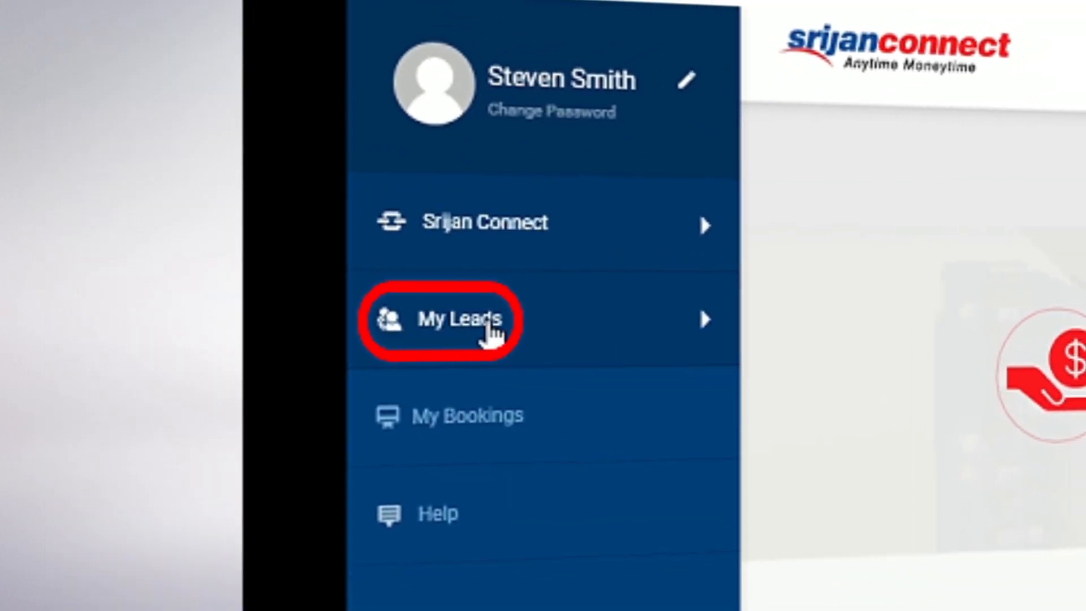
{"action": "left_click", "coordinate": [458, 320]}
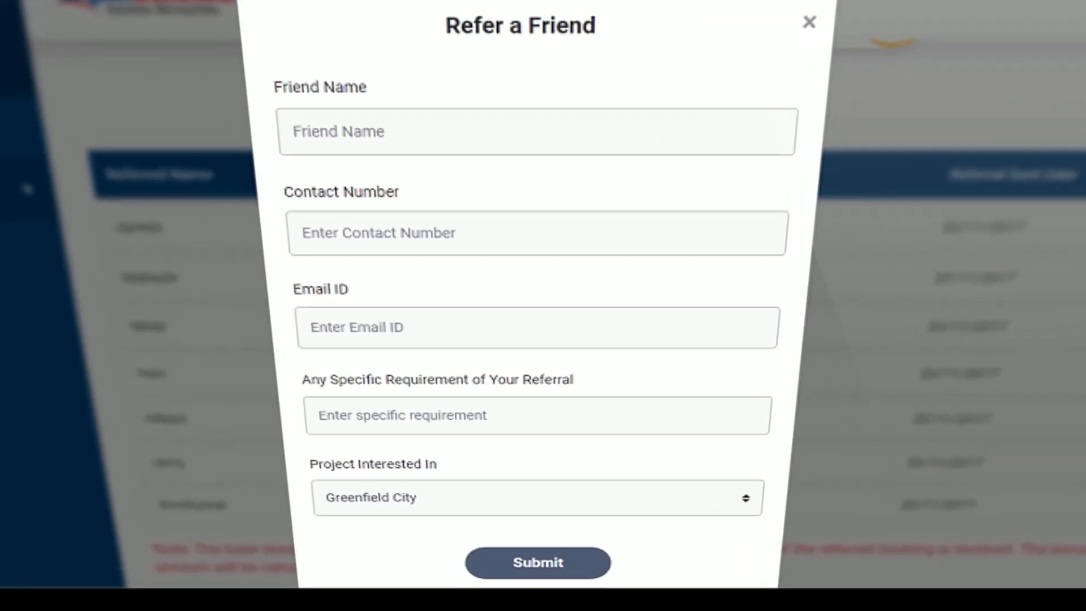
Submit the Refer a Friend form to send off the referral.
{"action": "scroll", "scroll_direction": "down", "scroll_amount": 3}
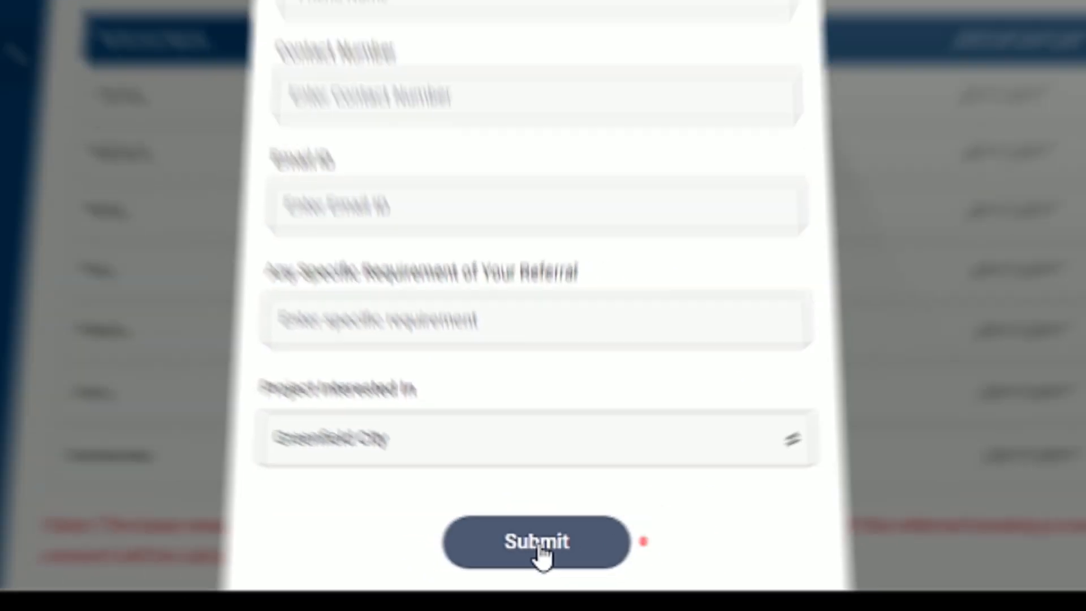
{"action": "left_click", "coordinate": [536, 541]}
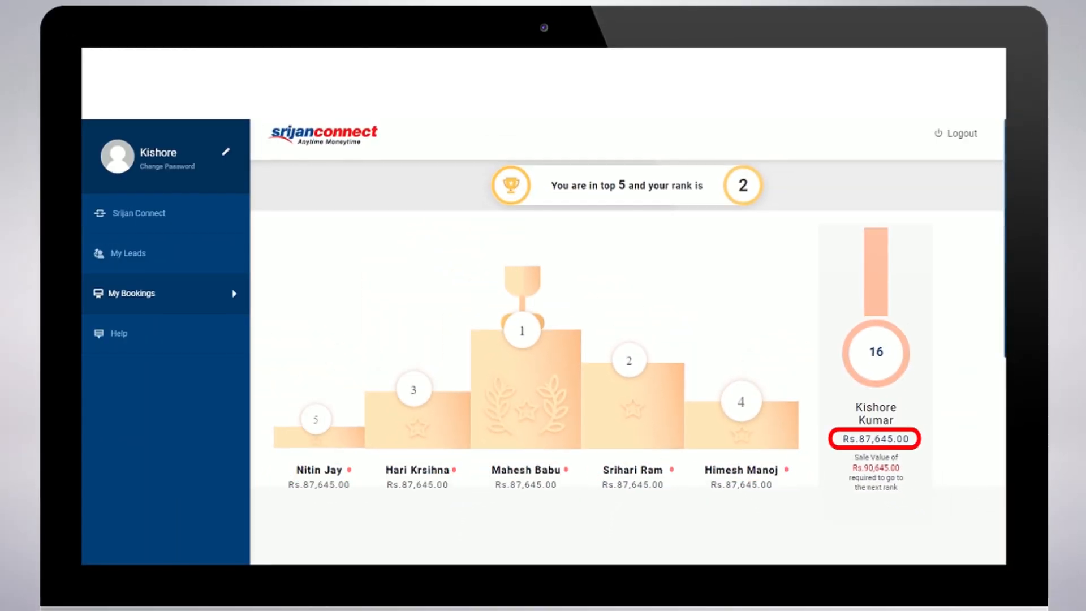
Review the bookings table totals, then go to the Help FAQs from the side menu.
{"action": "scroll", "scroll_direction": "down", "scroll_amount": 3}
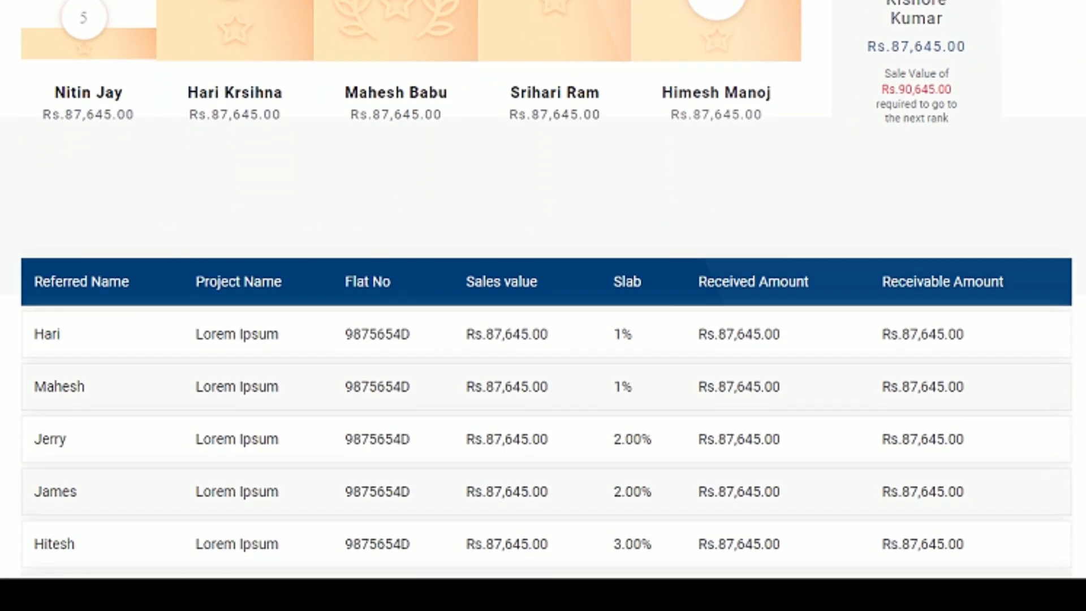
{"action": "scroll", "scroll_direction": "down", "scroll_amount": 3}
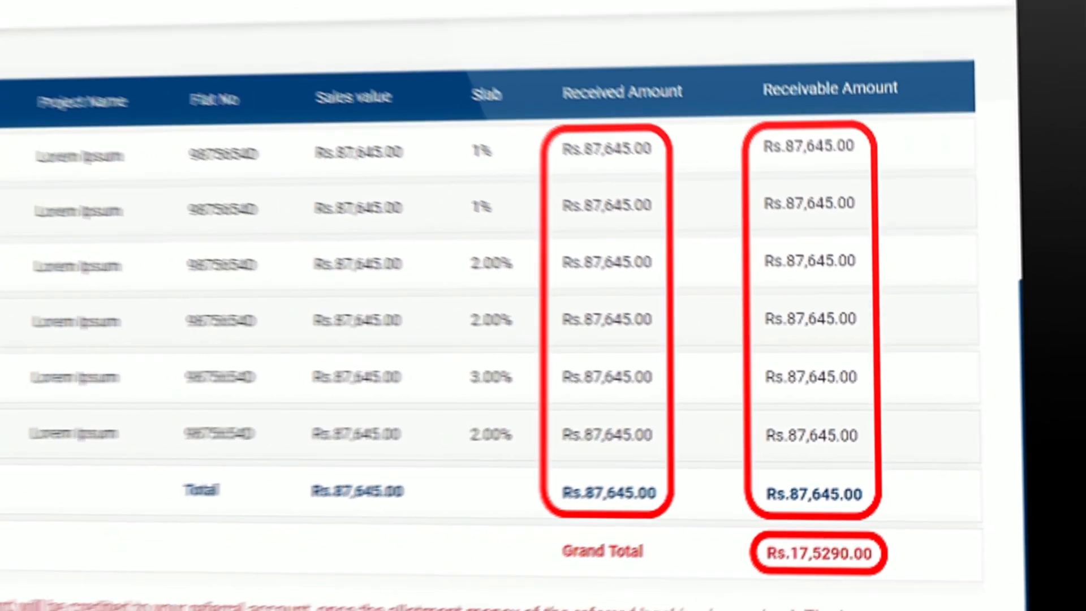
{"action": "left_click", "coordinate": [117, 333]}
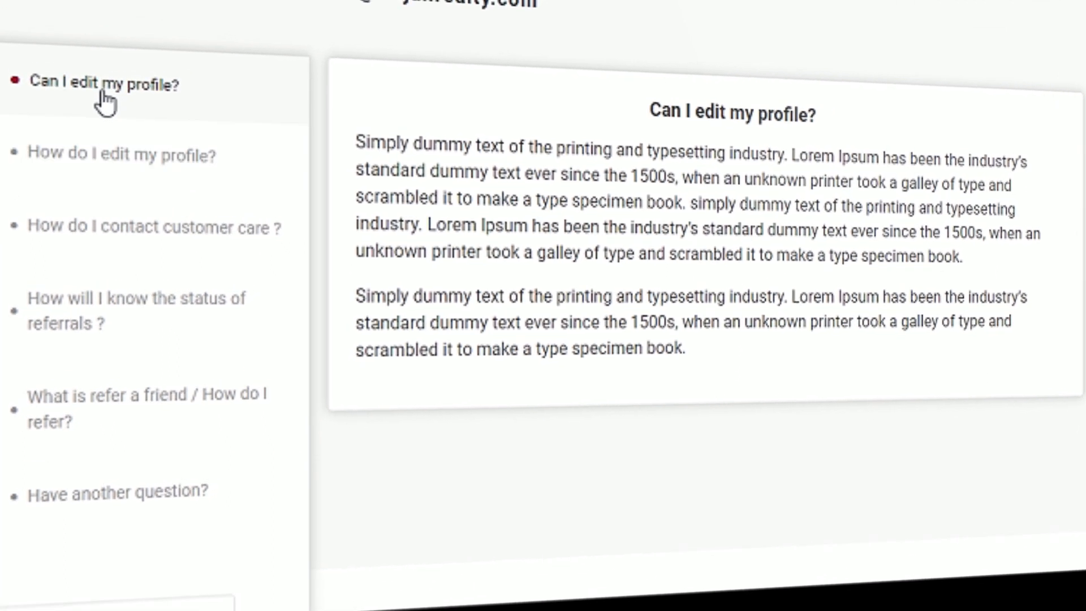
Expand the FAQ answers on contacting customer care and knowing referral status.
{"action": "left_click", "coordinate": [144, 251]}
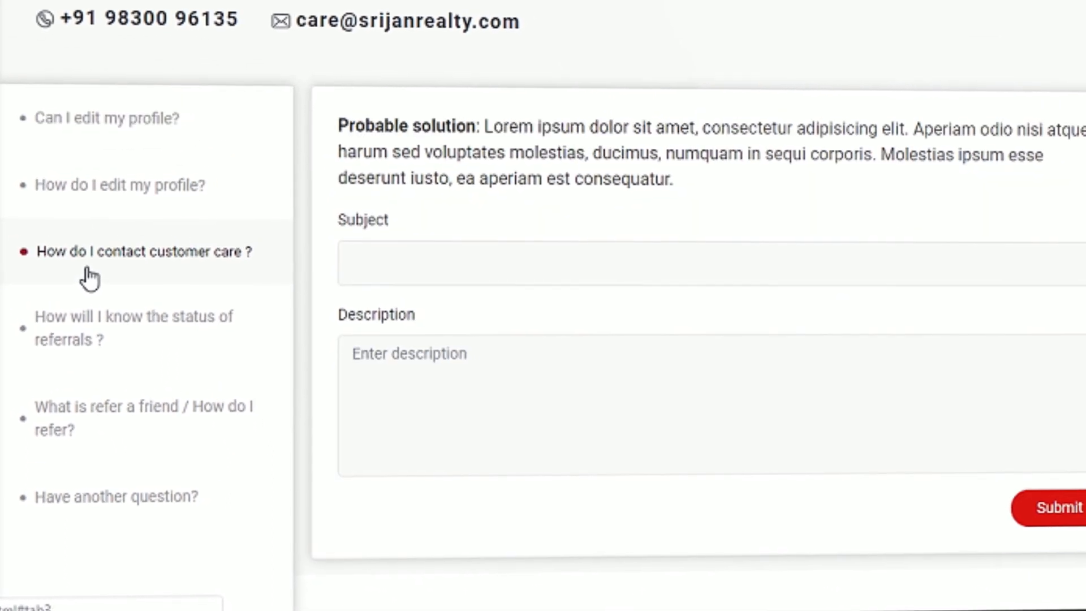
{"action": "left_click", "coordinate": [133, 328]}
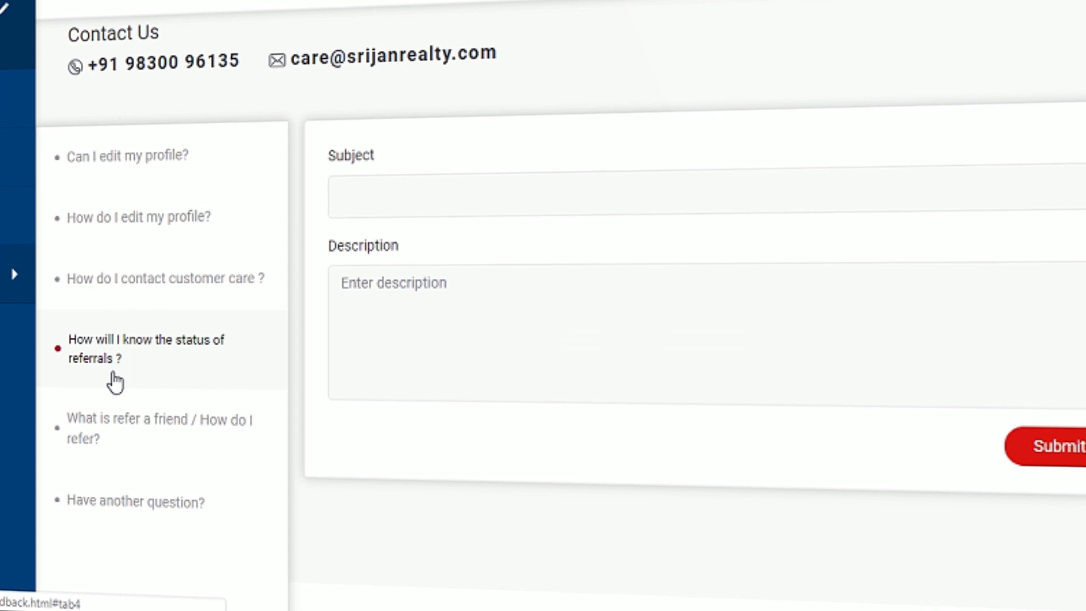